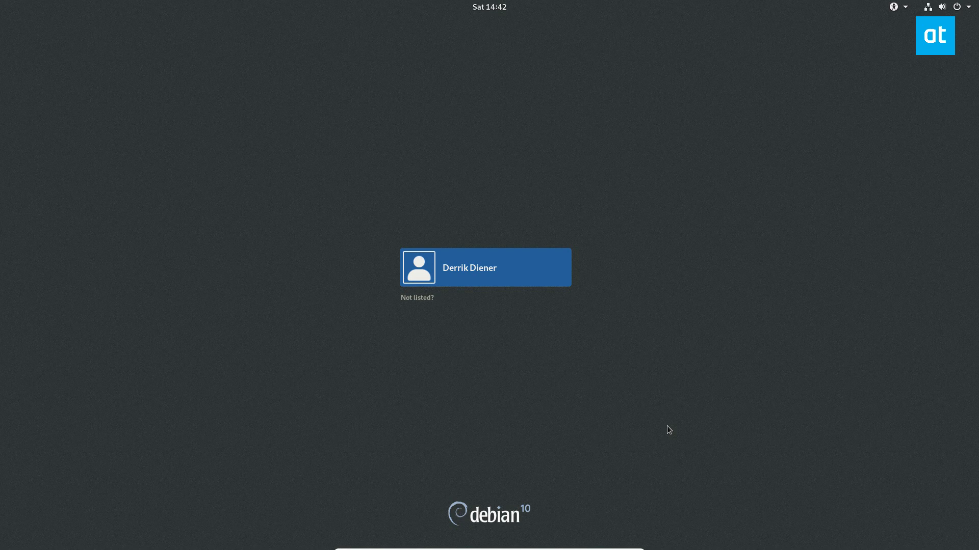
{"action": "mouse_move", "coordinate": [484, 269]}
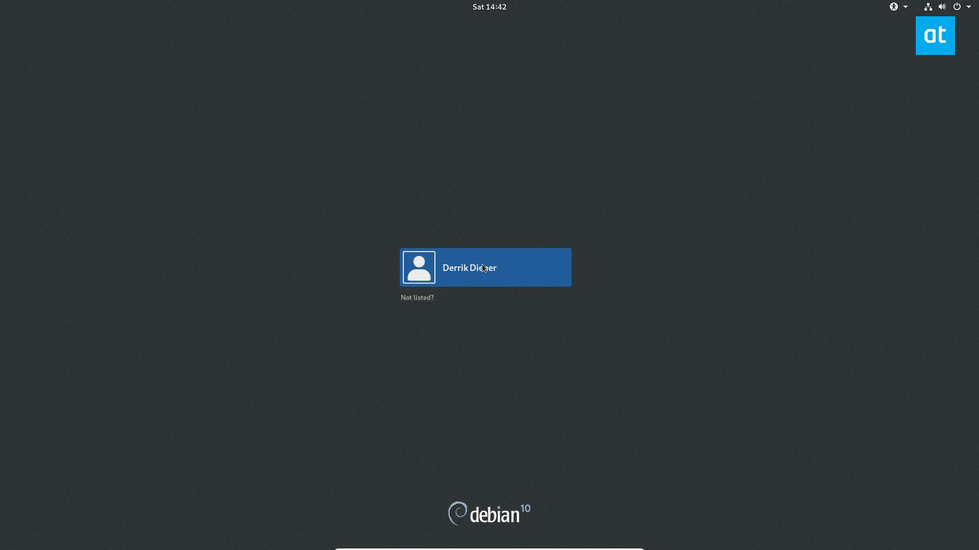
Select the single listed user account on the GDM login screen to reveal its password field
{"action": "left_click", "coordinate": [485, 267]}
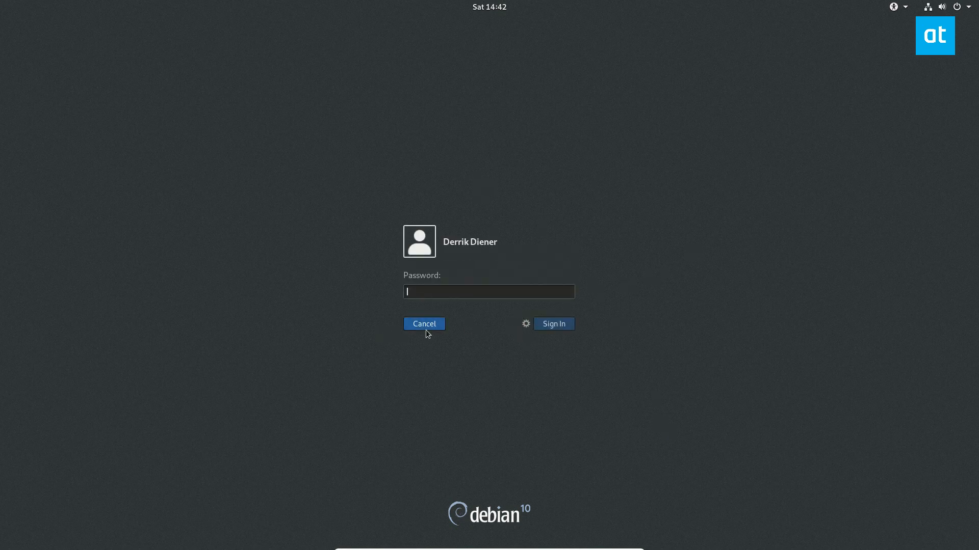
{"action": "left_click", "coordinate": [424, 325]}
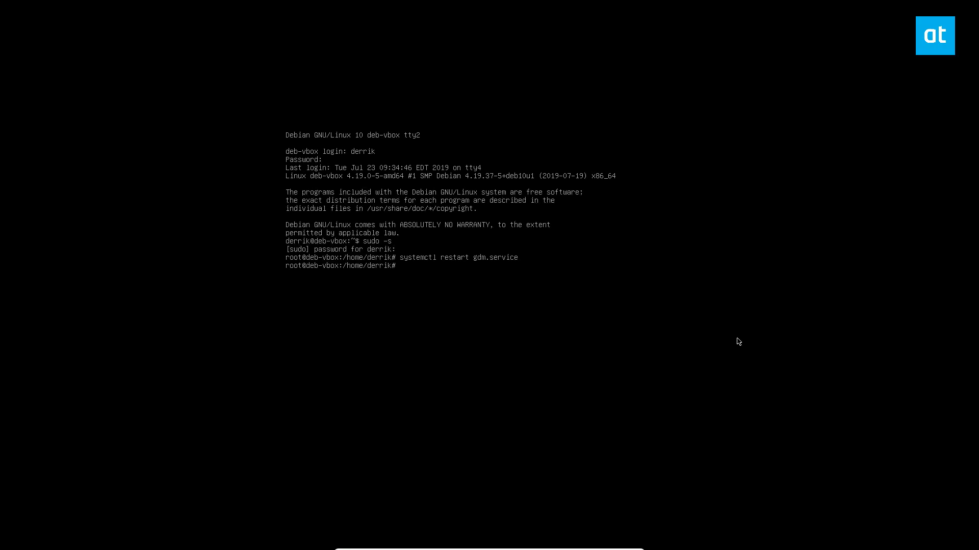
Exit the earlier root shell on tty2 to return to the login prompt
{"action": "type", "text": "exit"}
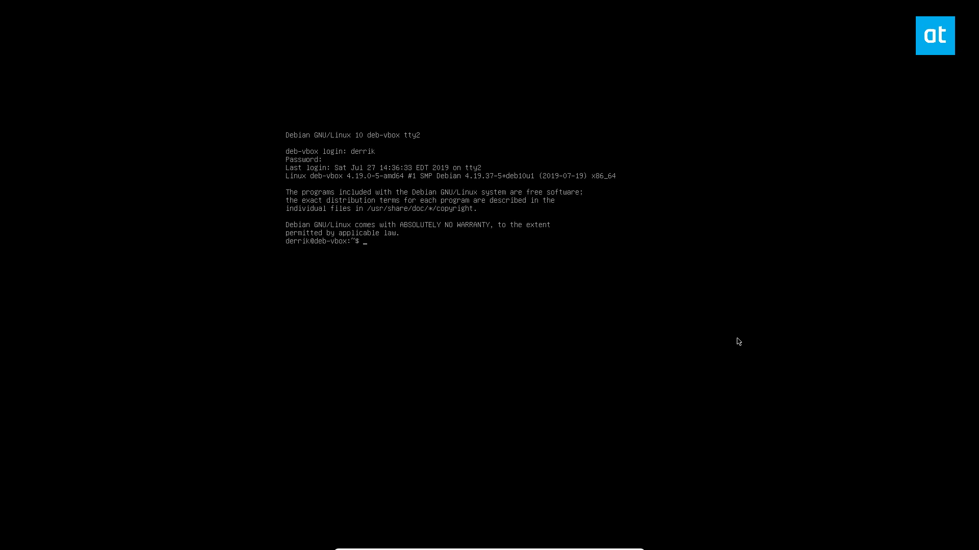
Gain a root shell with sudo and begin typing the systemctl command
{"action": "type", "text": "sudo"}
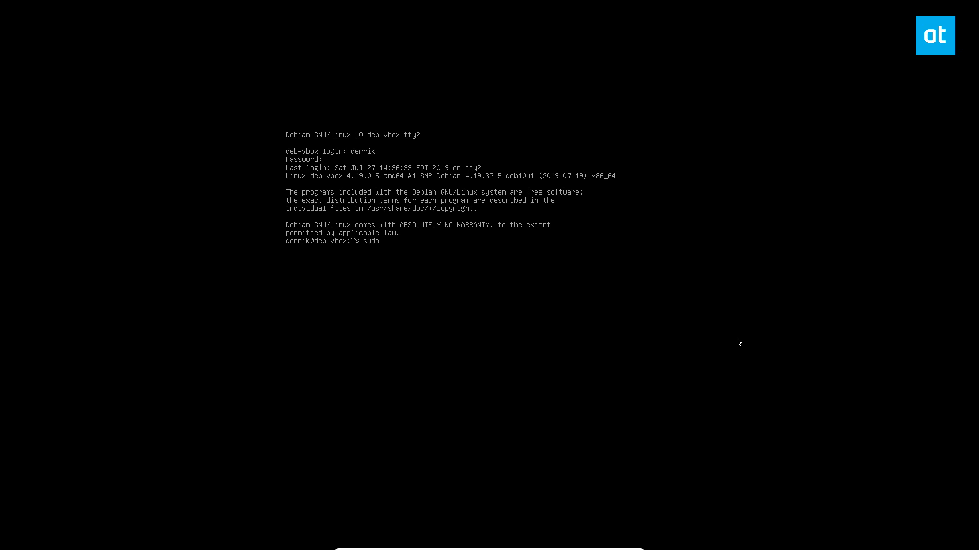
{"action": "key", "text": "Return"}
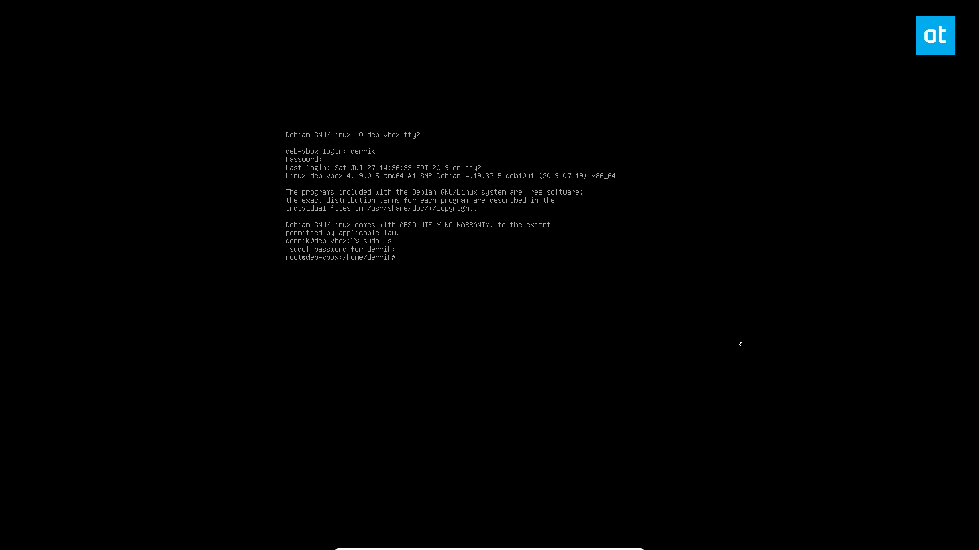
{"action": "type", "text": "systemsy"}
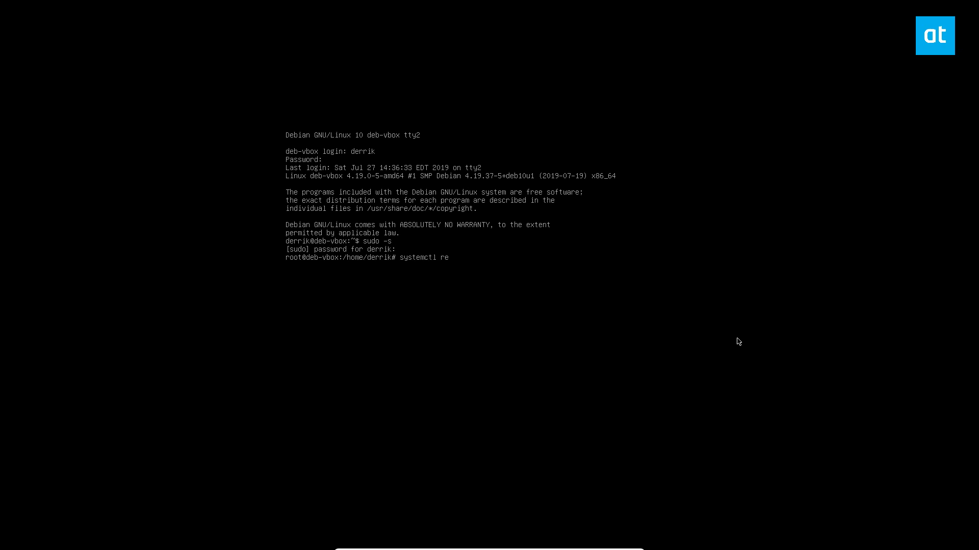
Finish and run 'systemctl restart gdm.service' to restart the display manager
{"action": "type", "text": "start gdm."}
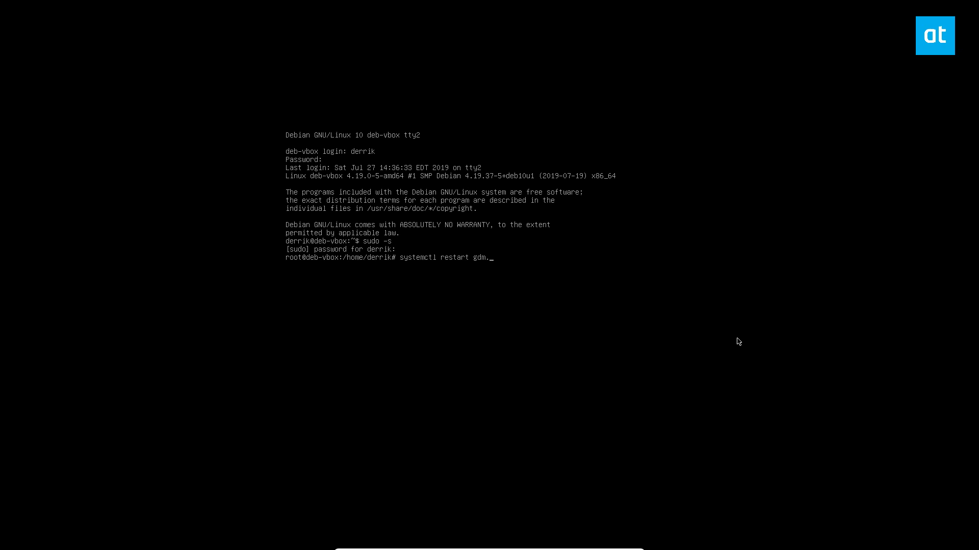
{"action": "key", "text": "Return"}
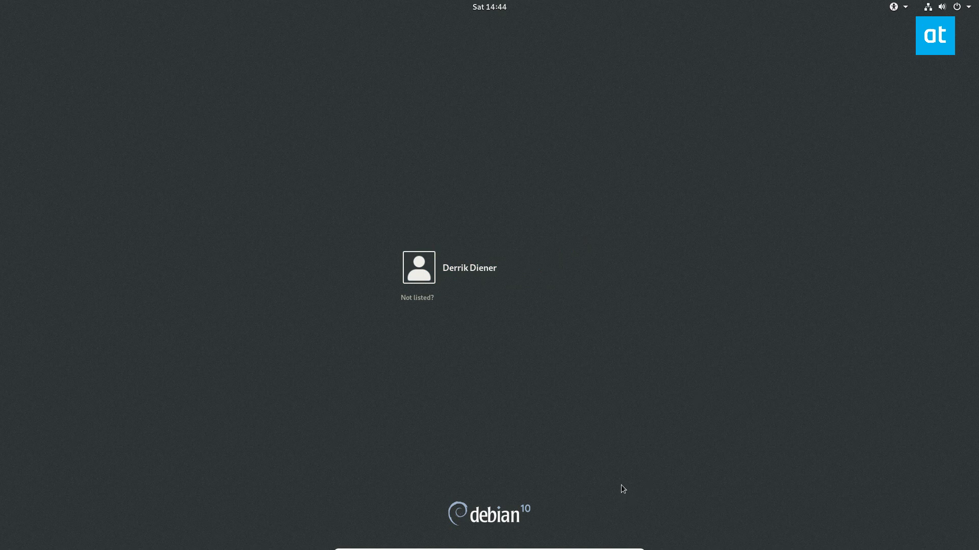
{"action": "mouse_move", "coordinate": [636, 473]}
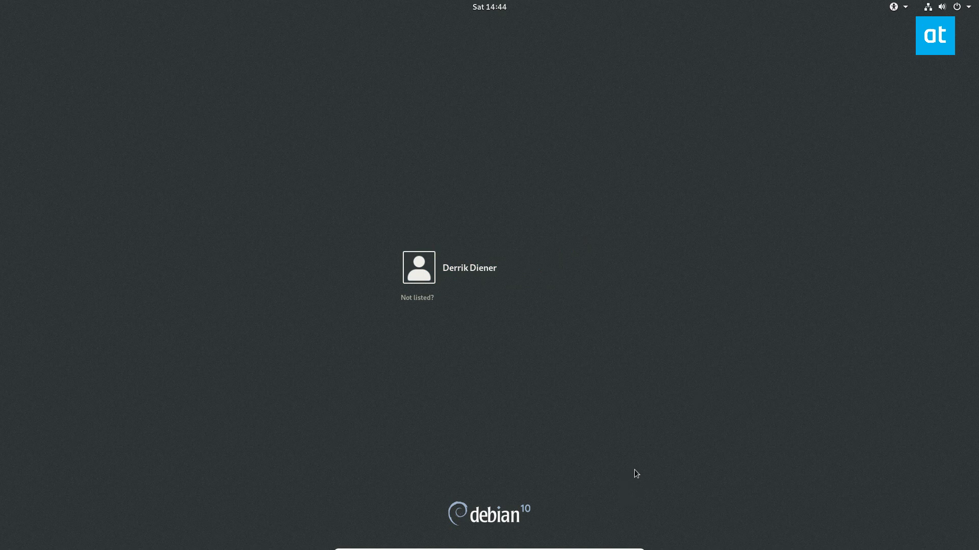